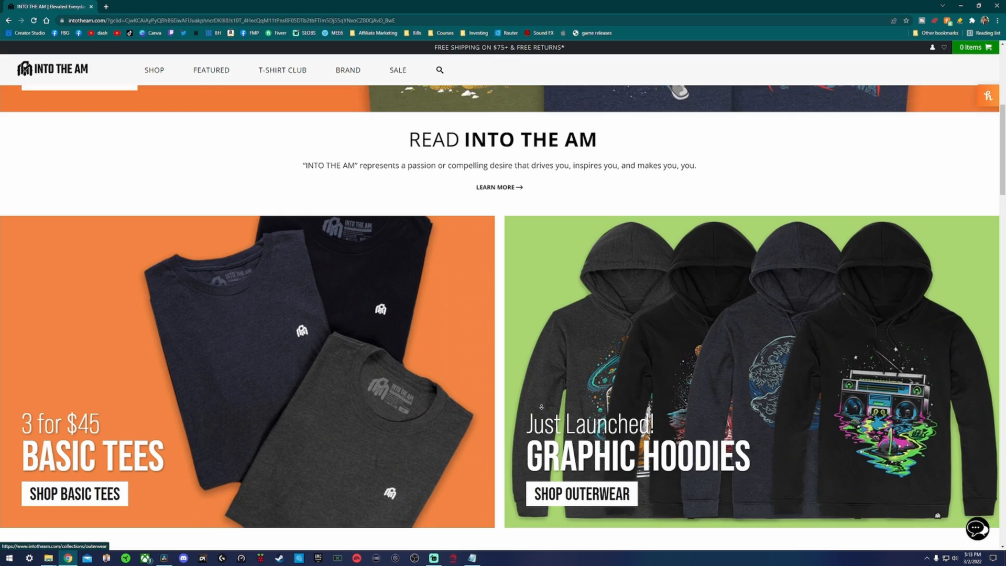
- Scroll the intotheam.com homepage down to the 3 for $45 Basic Tees and Graphic Hoodies banners
scroll("down", 3)
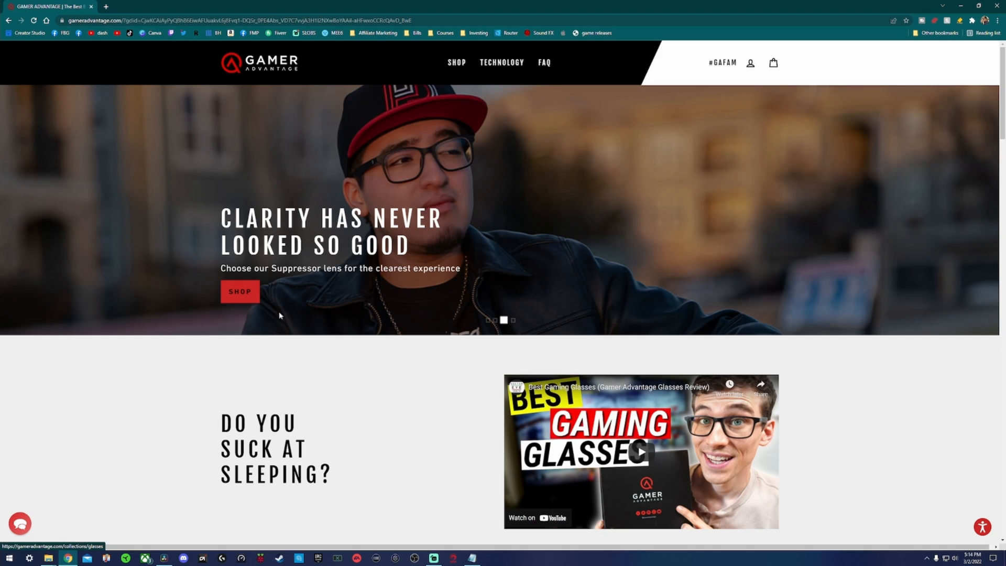
- Expand the SHOP menu and hover Blue Light Eyewear among the vitamins, accessories and apparel categories
left_click(457, 62)
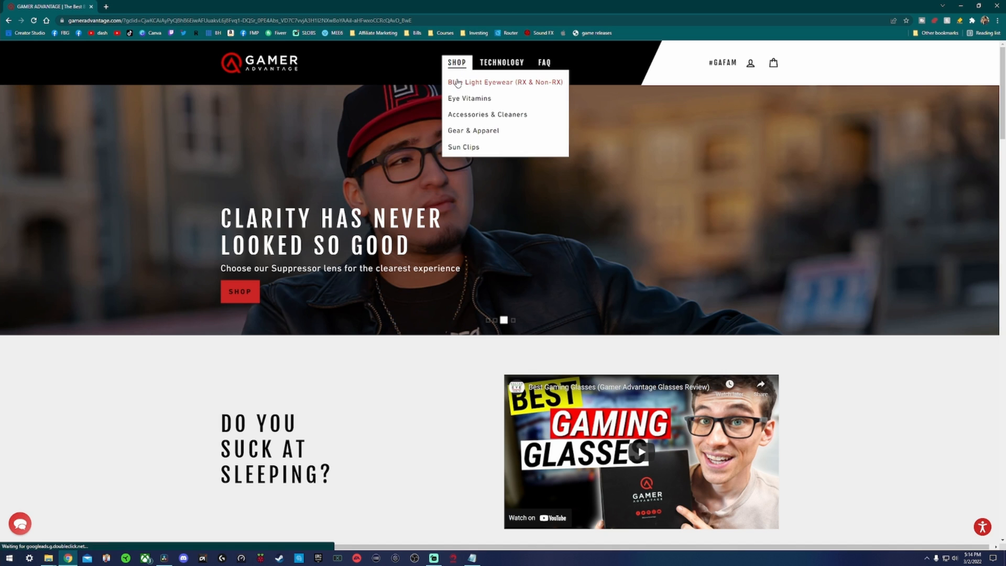
left_click(506, 82)
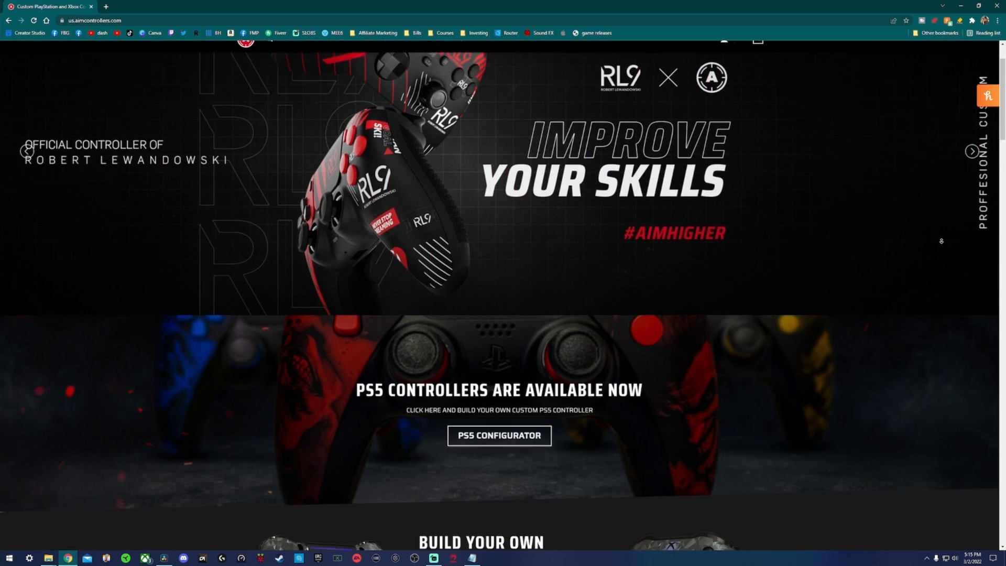
- Scroll the aimcontrollers.com homepage past PS5 controllers, Build Your Own, Community Top Rated and Gear Up to Why AimControllers
scroll("down", 3)
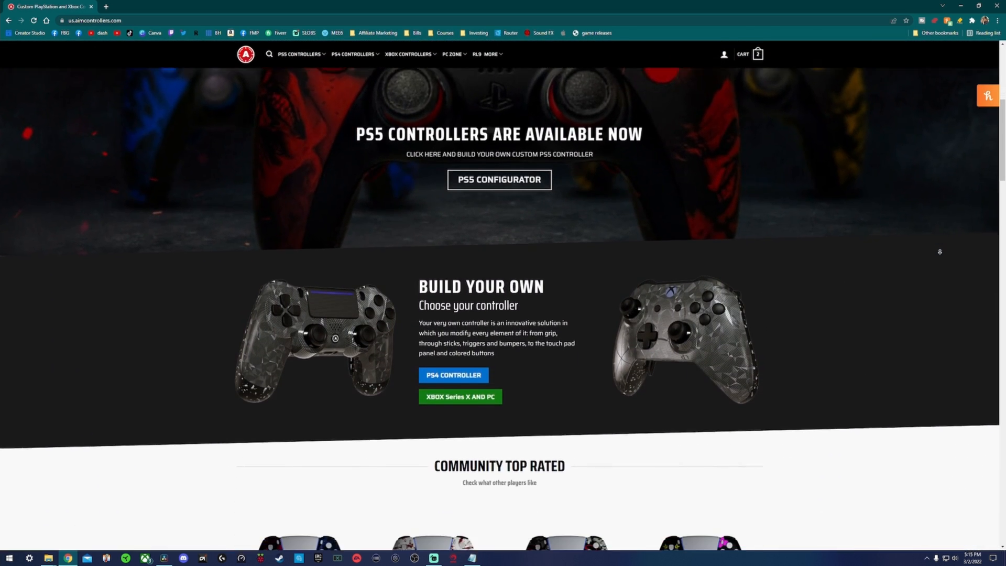
scroll("down", 3)
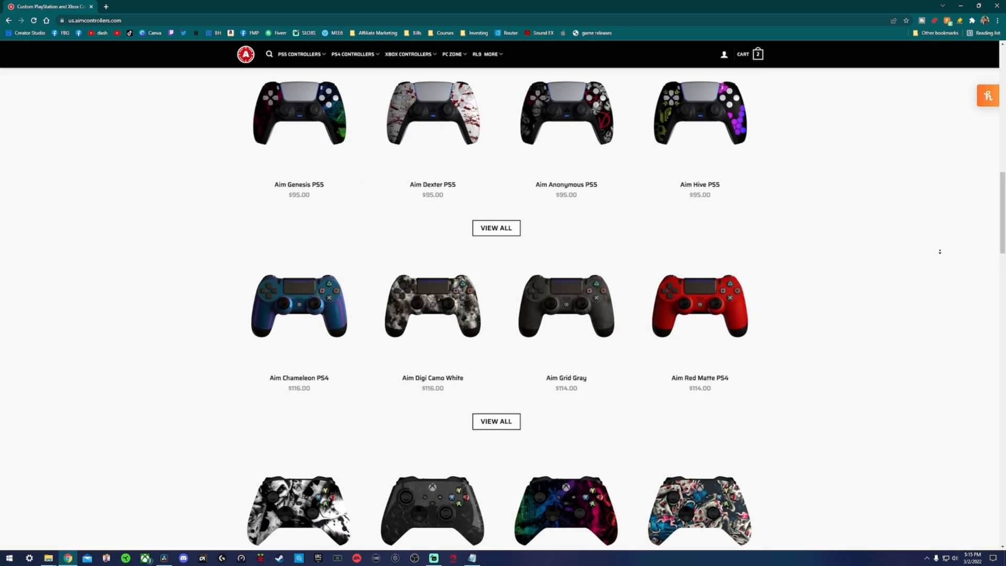
scroll("down", 3)
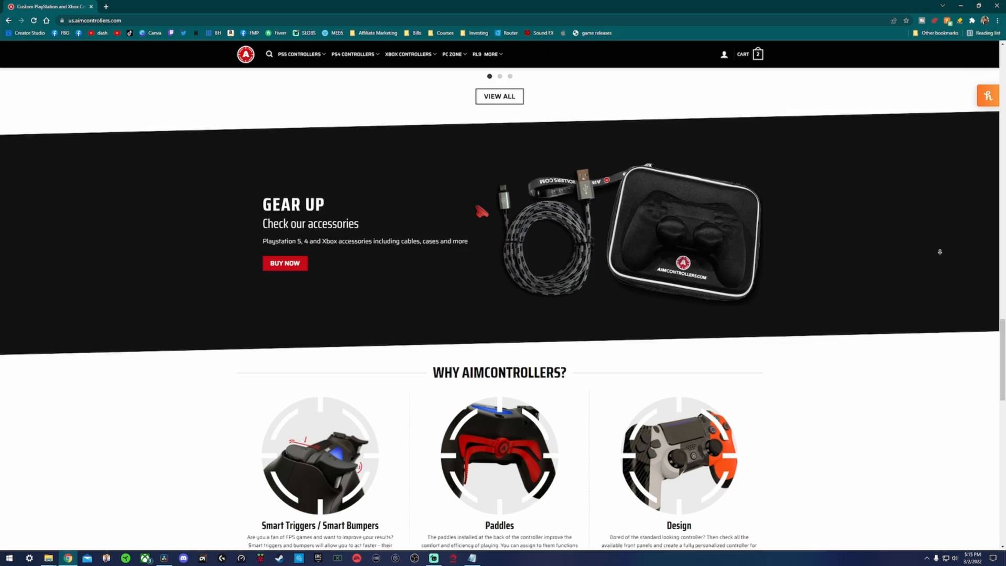
scroll("down", 3)
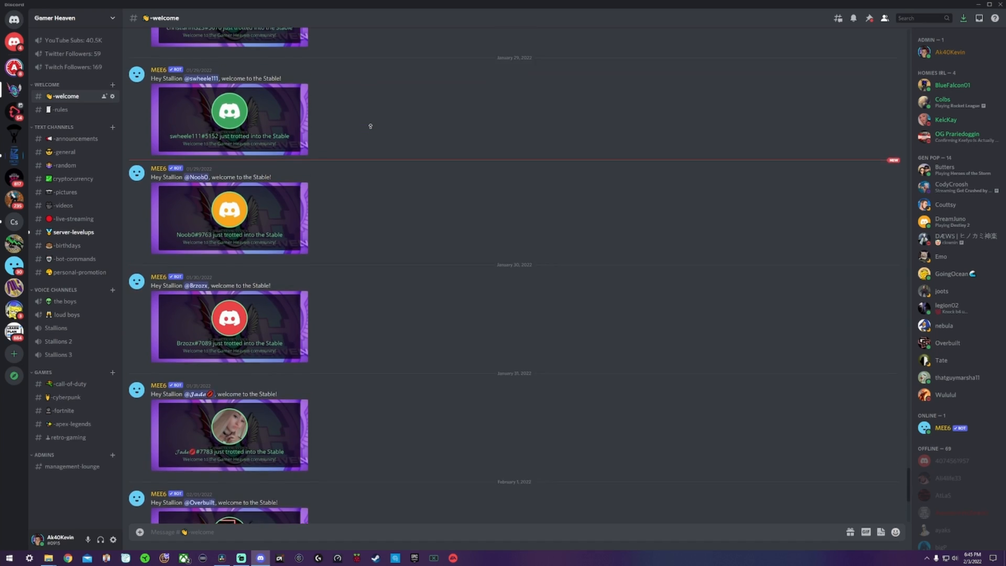
- Scroll the #welcome channel back to older MEE6 welcome messages for new members
scroll("up", 3)
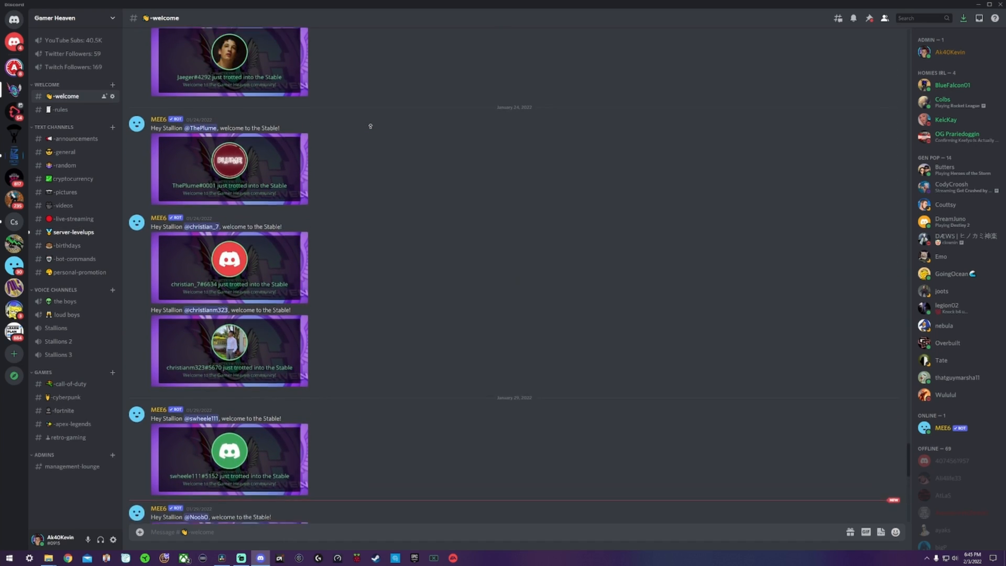